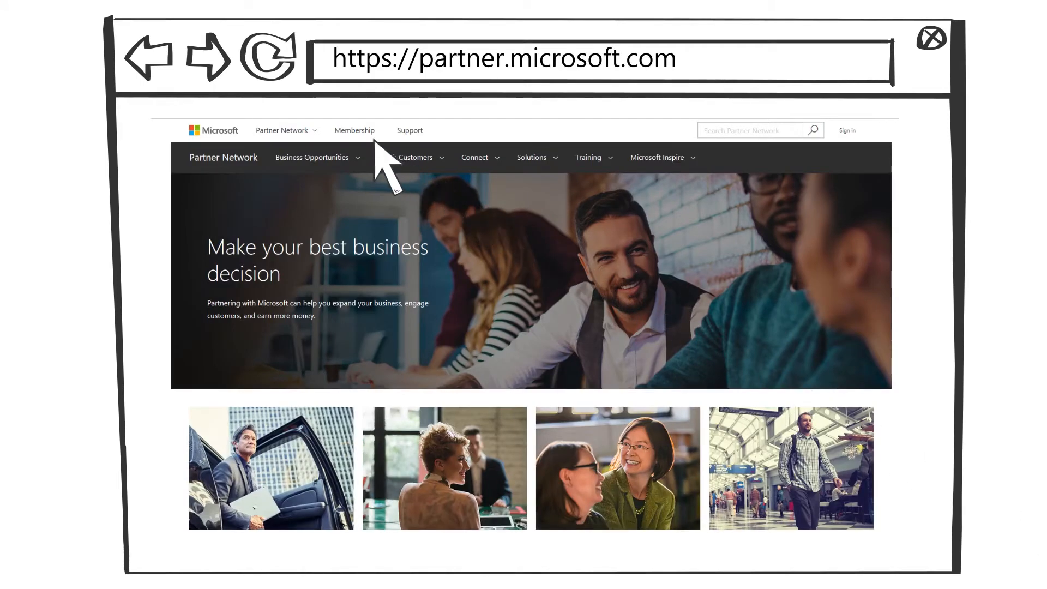
Open Membership from the top navigation and show Your Accounts and Reports
left_click(354, 131)
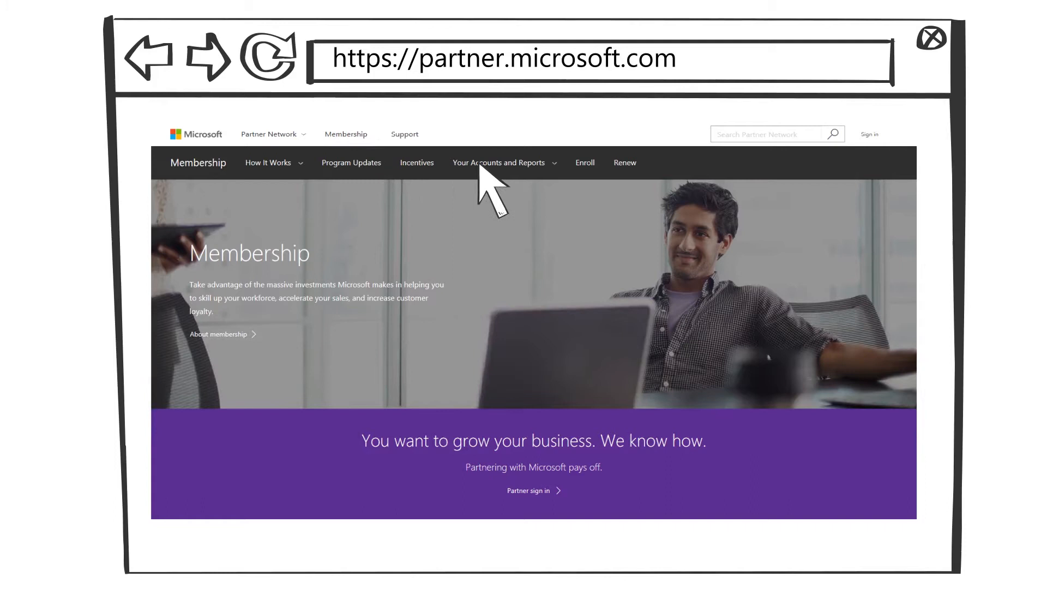
left_click(500, 163)
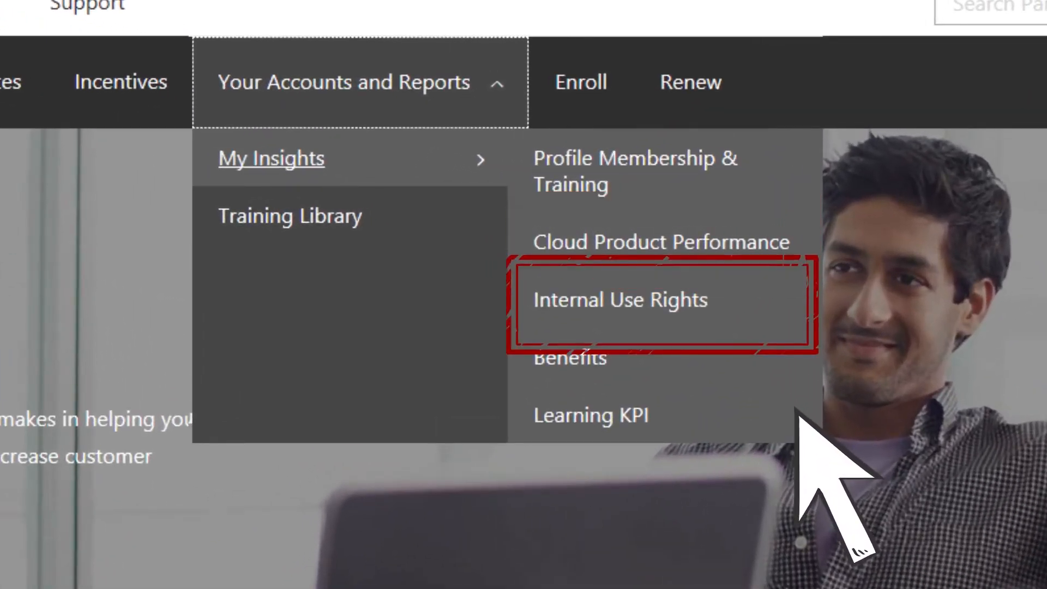
mouse_move(569, 357)
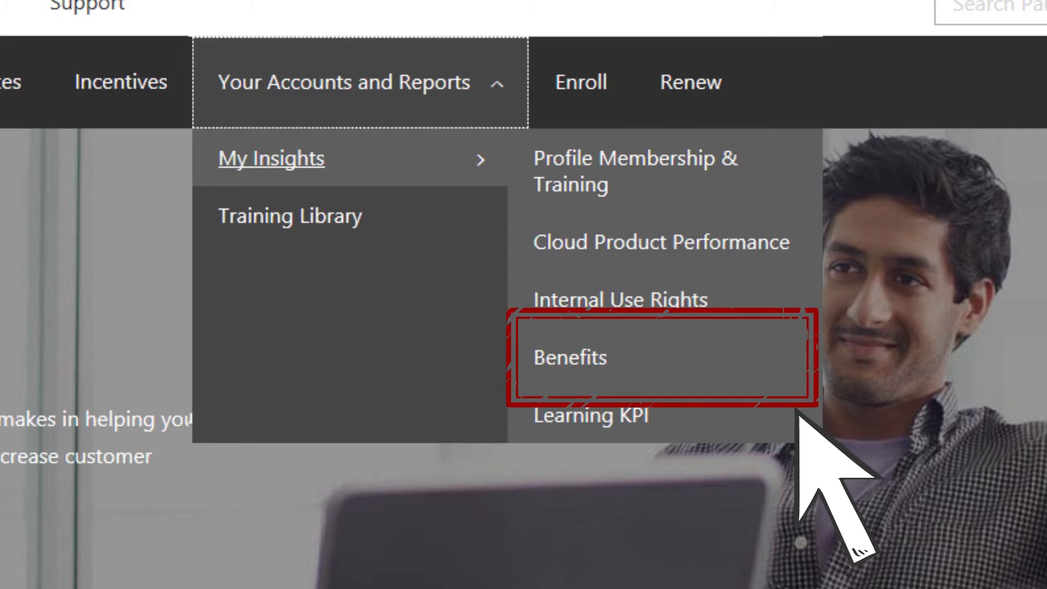
Select the Benefits report under My Insights
left_click(569, 357)
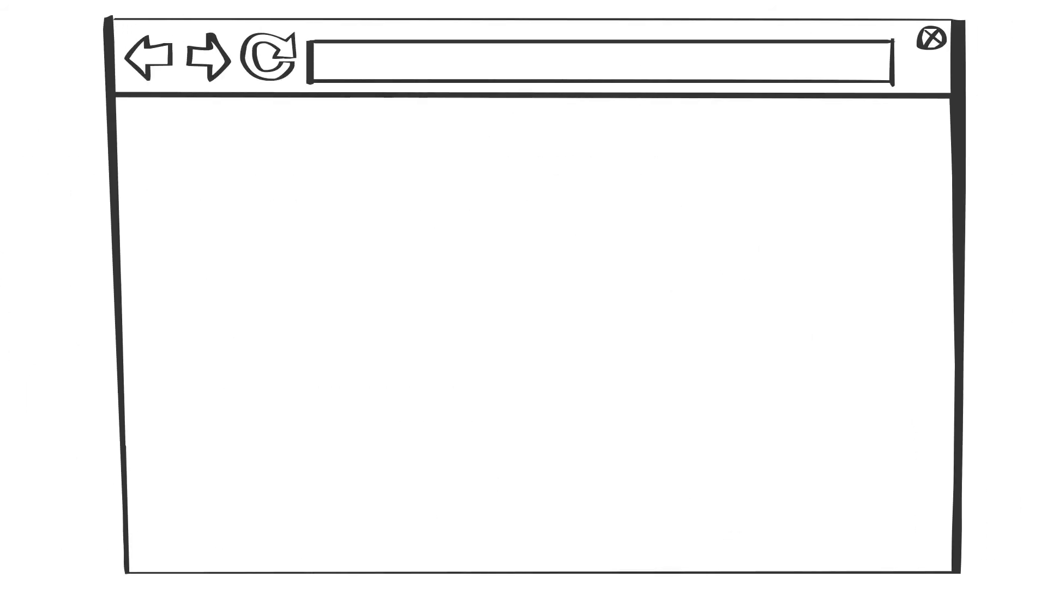
type("https://learningportal.microsoft.com/")
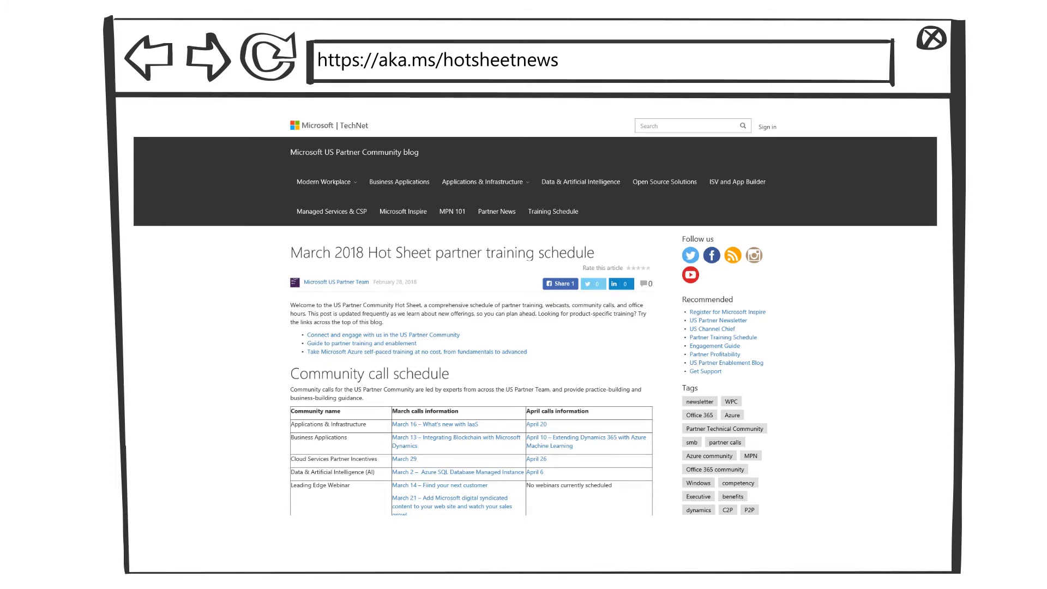
type("https://partner.microsoft.com")
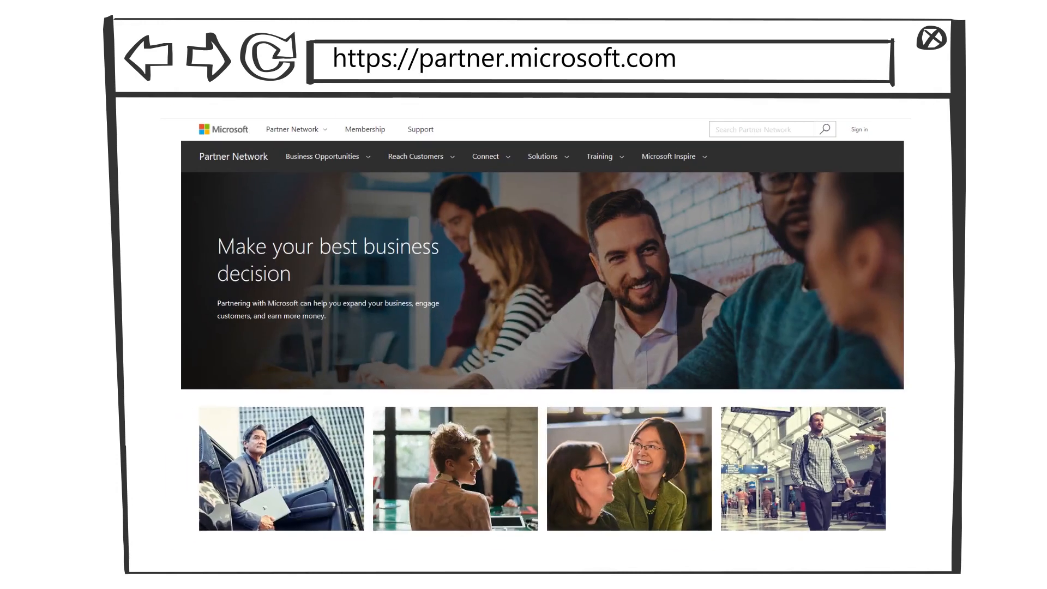